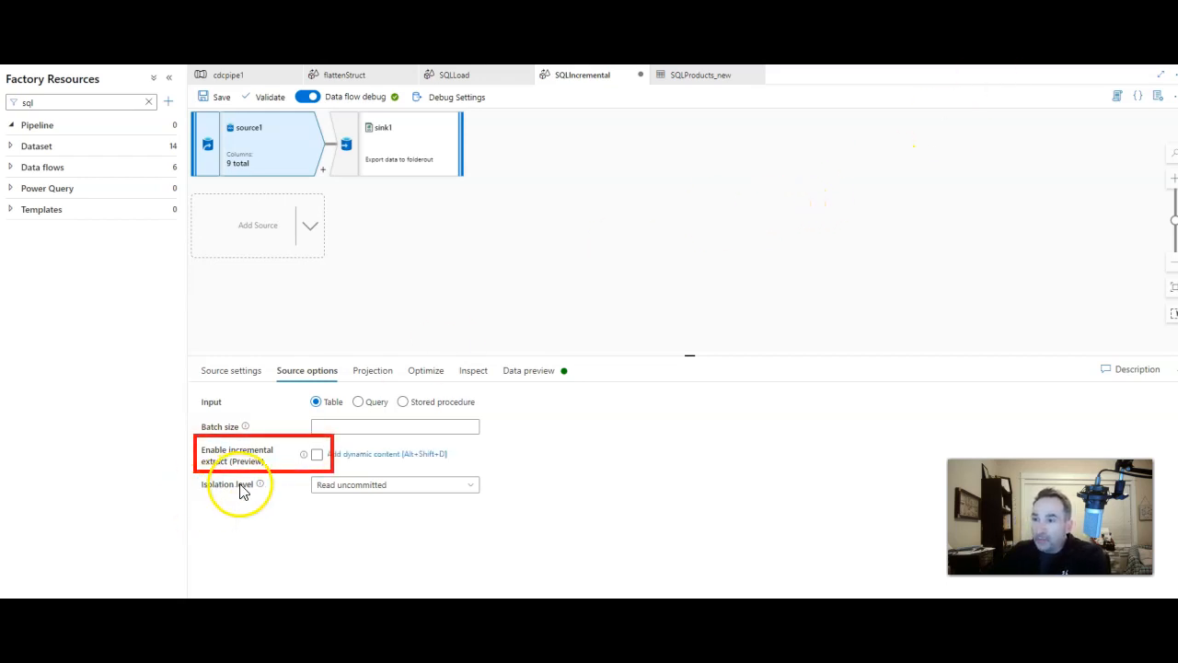
{"action": "mouse_move", "coordinate": [632, 475]}
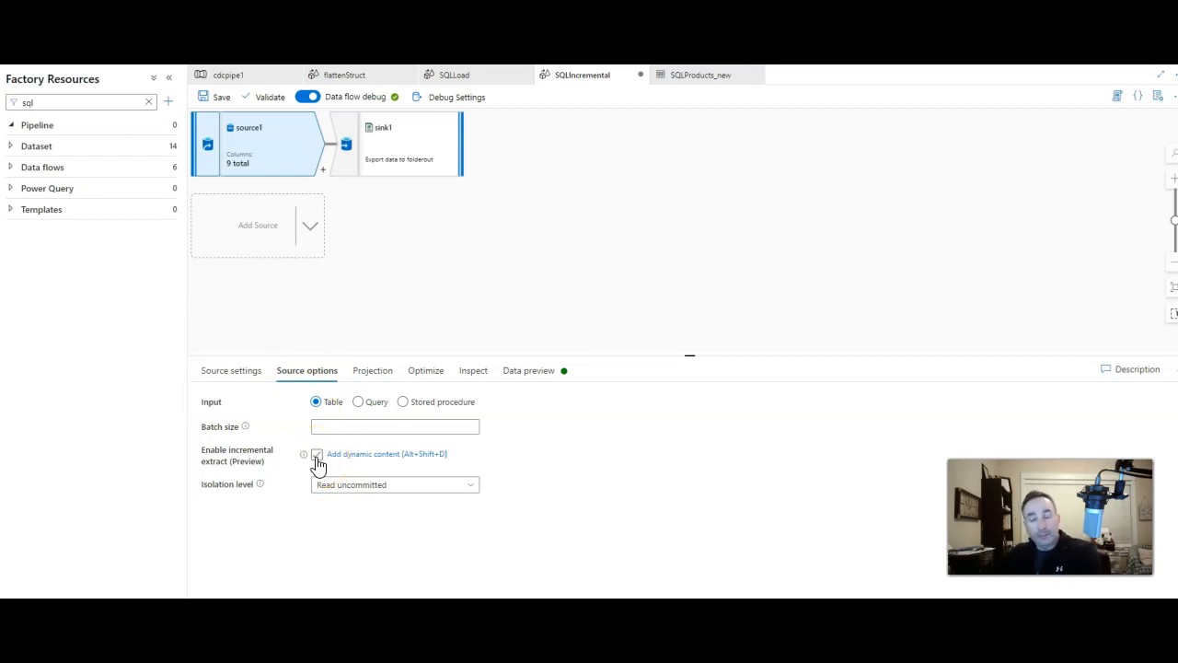
Enable incremental extract on _LastUpdated for source1, reading from the beginning, and save
{"action": "left_click", "coordinate": [317, 453]}
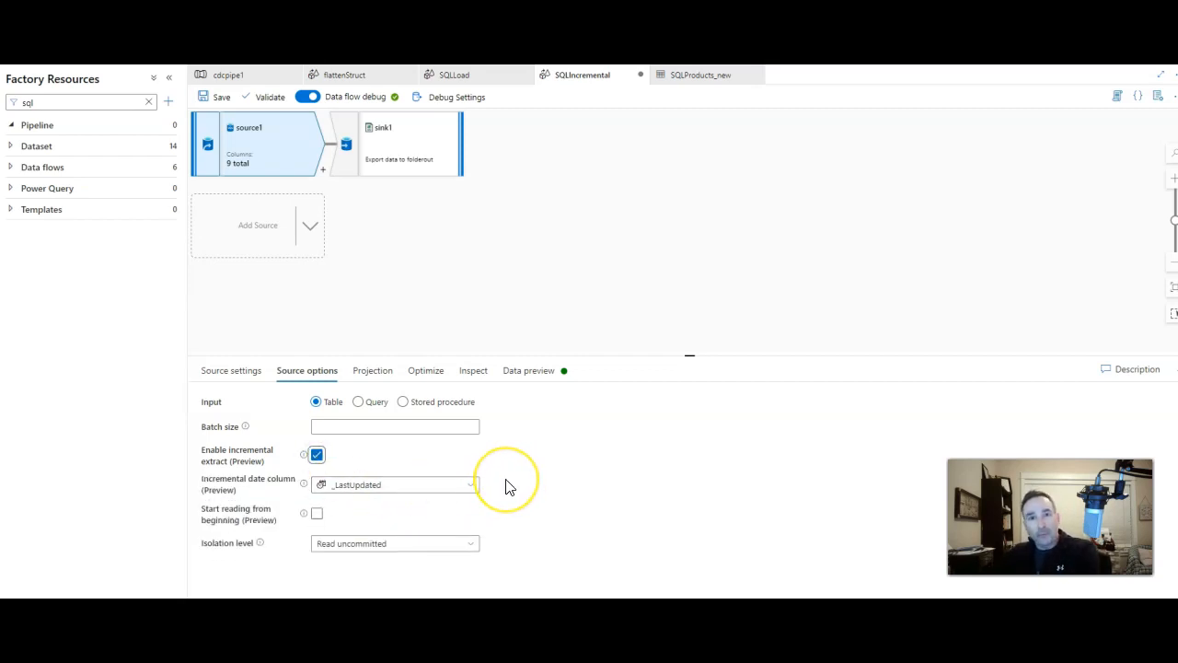
{"action": "mouse_move", "coordinate": [509, 451]}
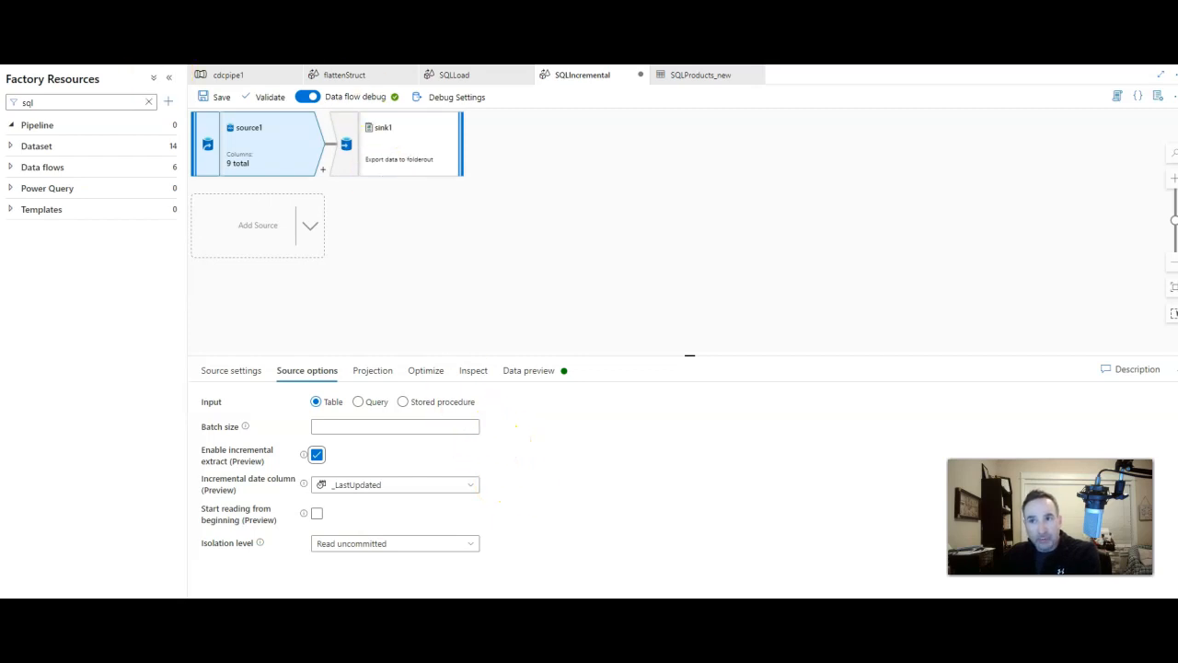
{"action": "left_click", "coordinate": [394, 484]}
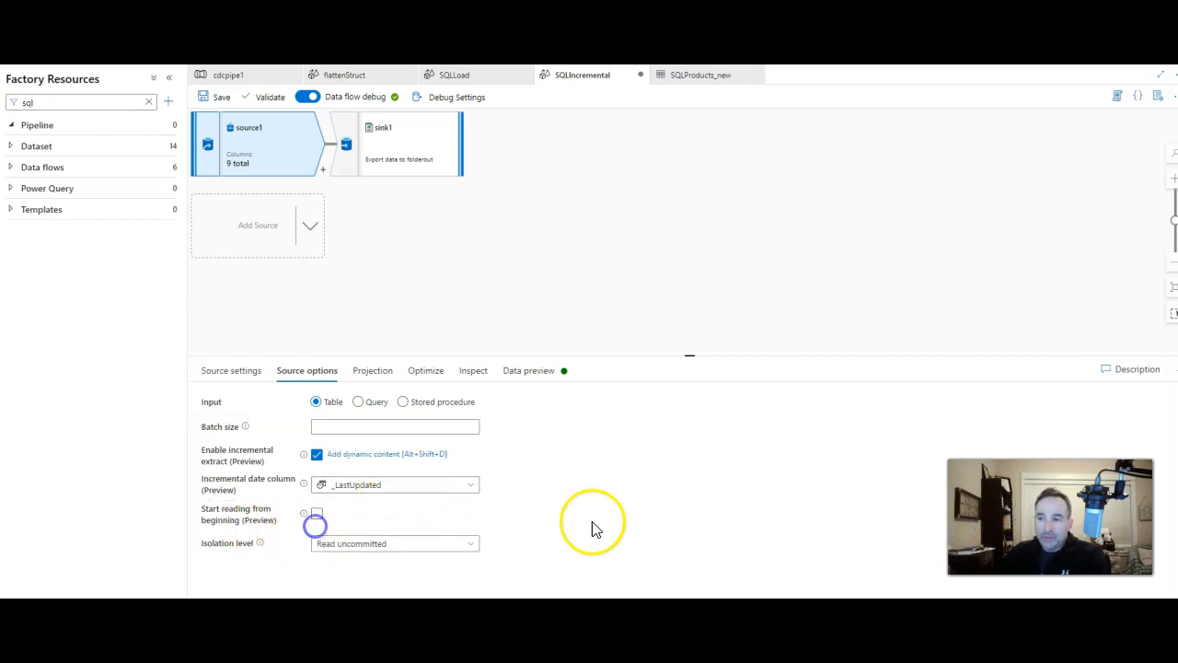
{"action": "left_click", "coordinate": [317, 513]}
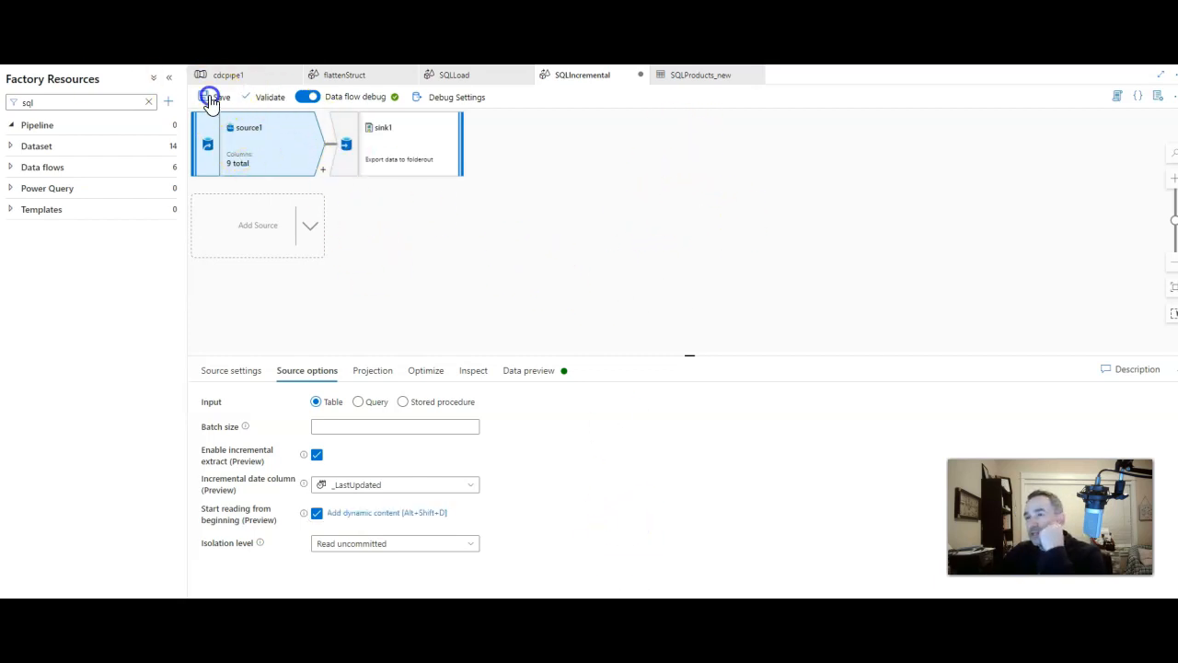
{"action": "left_click", "coordinate": [214, 97]}
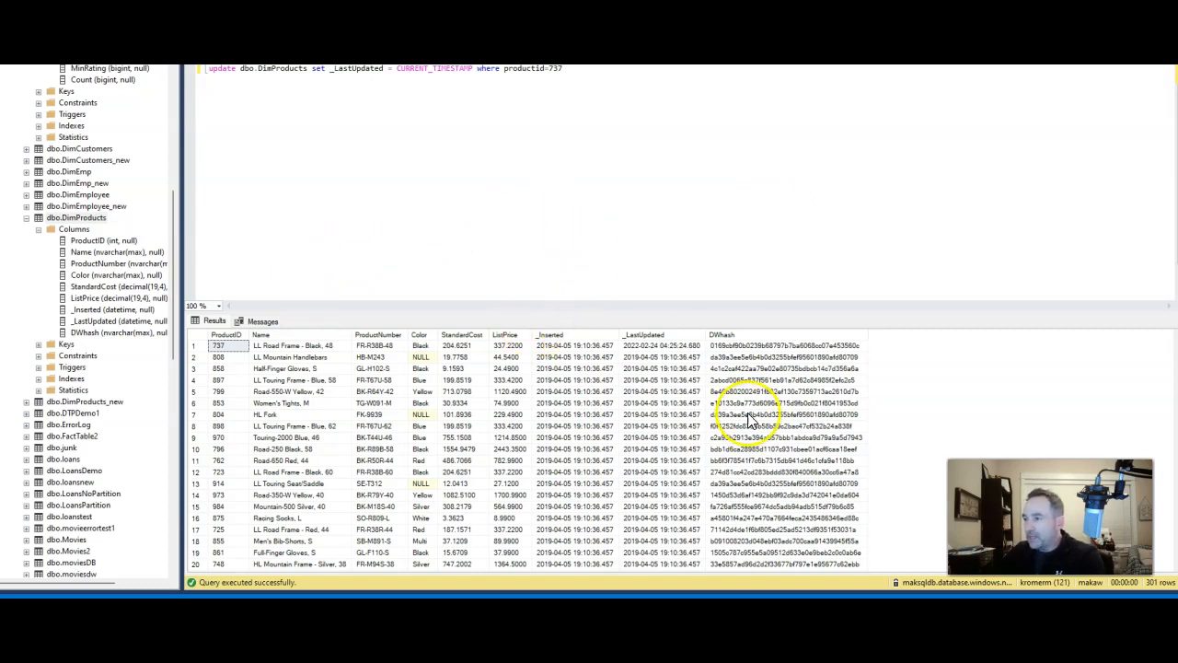
{"action": "mouse_move", "coordinate": [780, 296]}
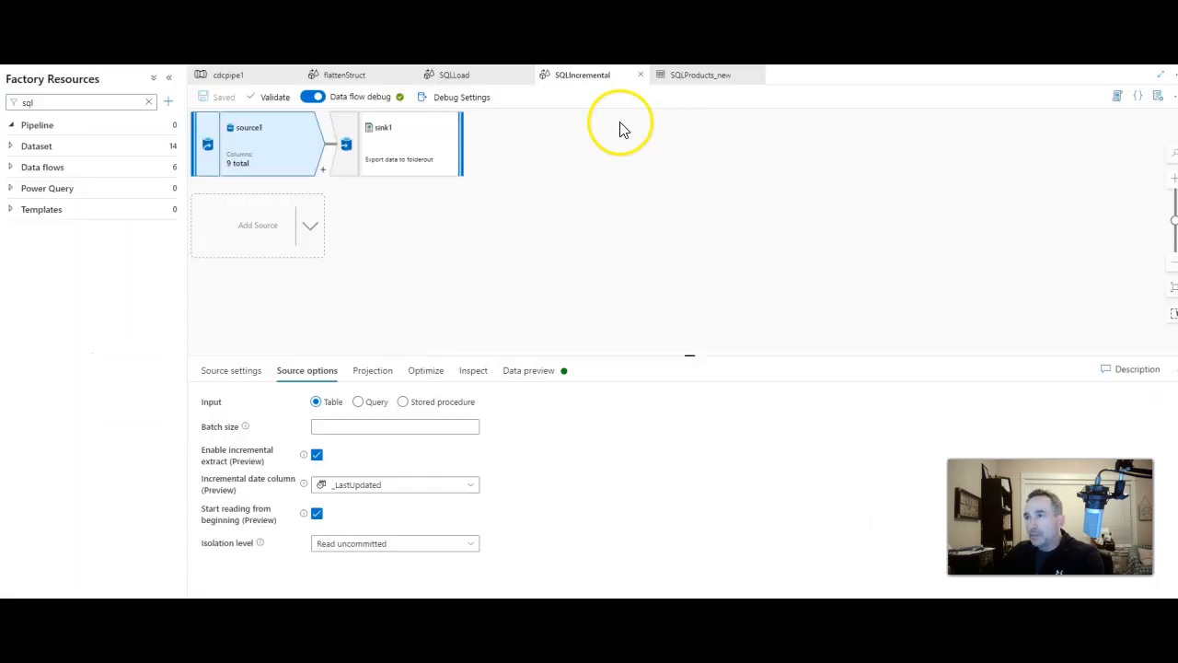
{"action": "mouse_move", "coordinate": [271, 78]}
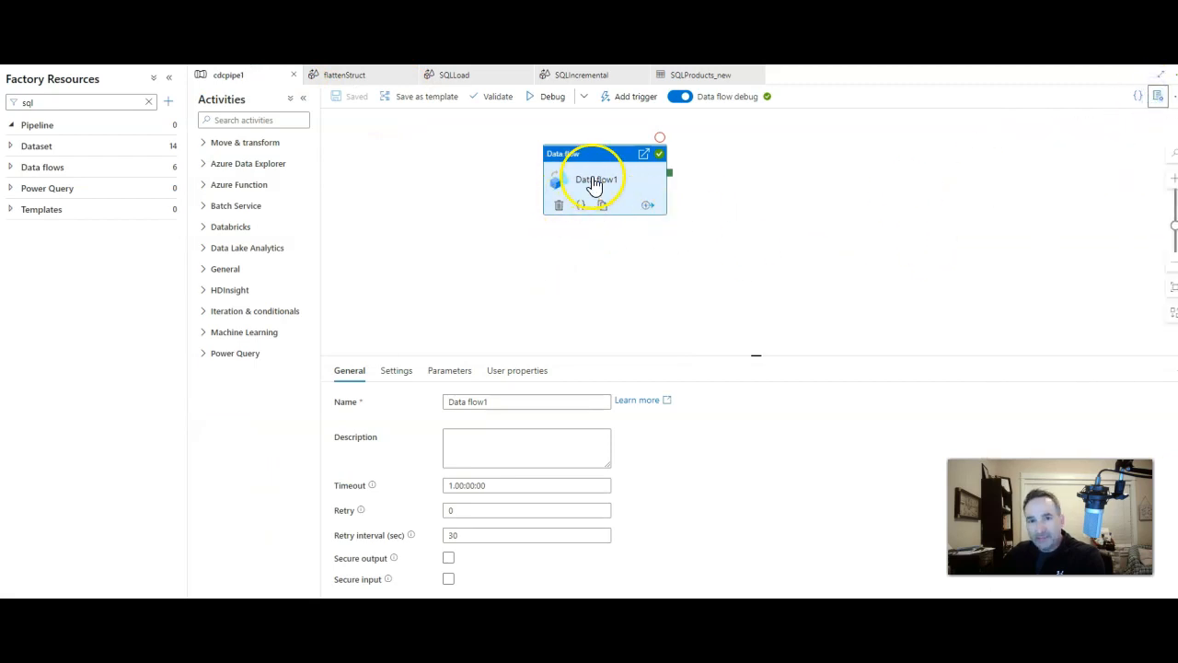
Select the Data flow1 activity in cdcpipe1 and queue a debug run
{"action": "left_click", "coordinate": [396, 370]}
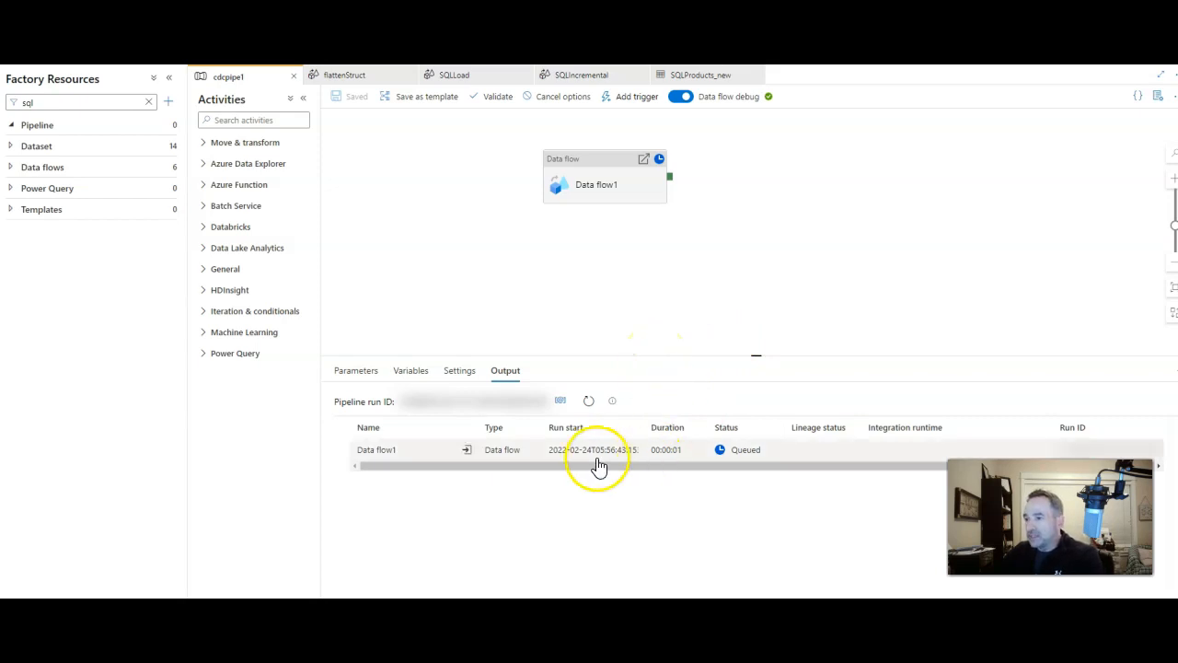
{"action": "left_click", "coordinate": [588, 400]}
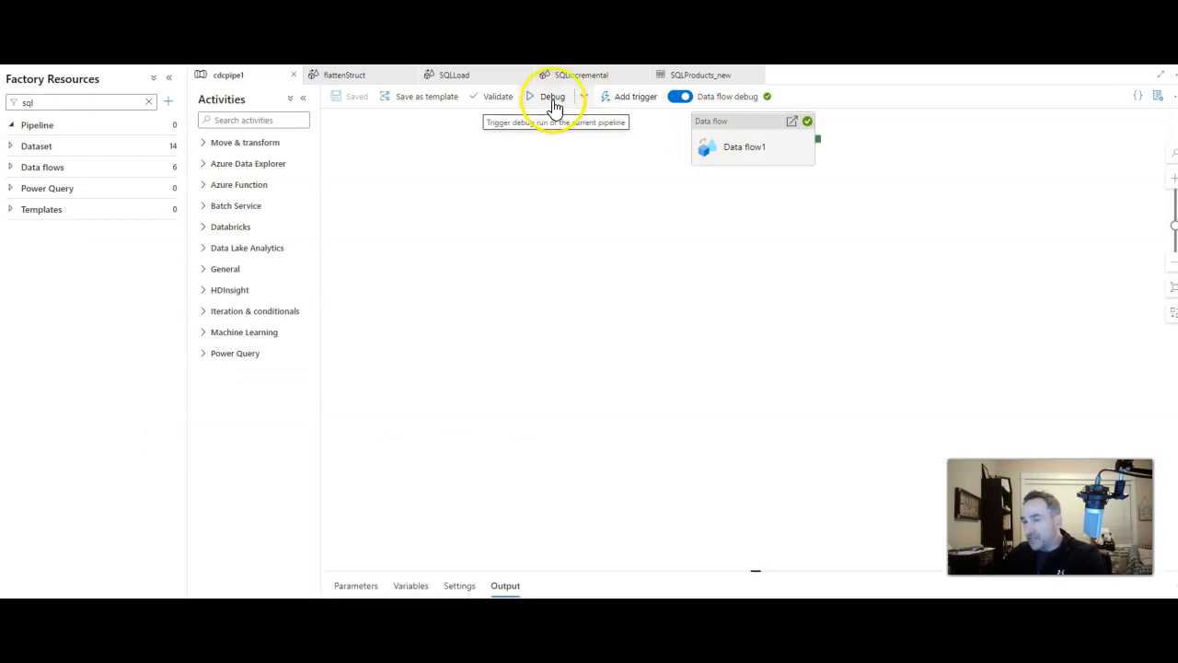
Start another debug run of the cdcpipe1 pipeline
{"action": "left_click", "coordinate": [552, 96]}
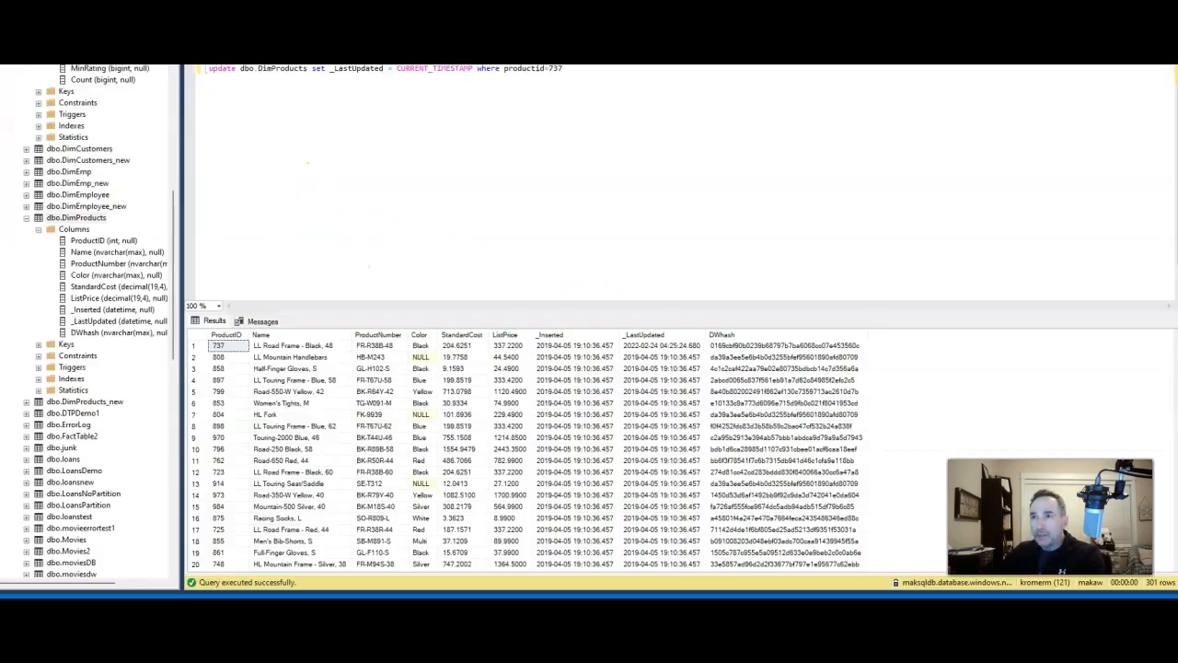
{"action": "triple_click", "coordinate": [386, 68]}
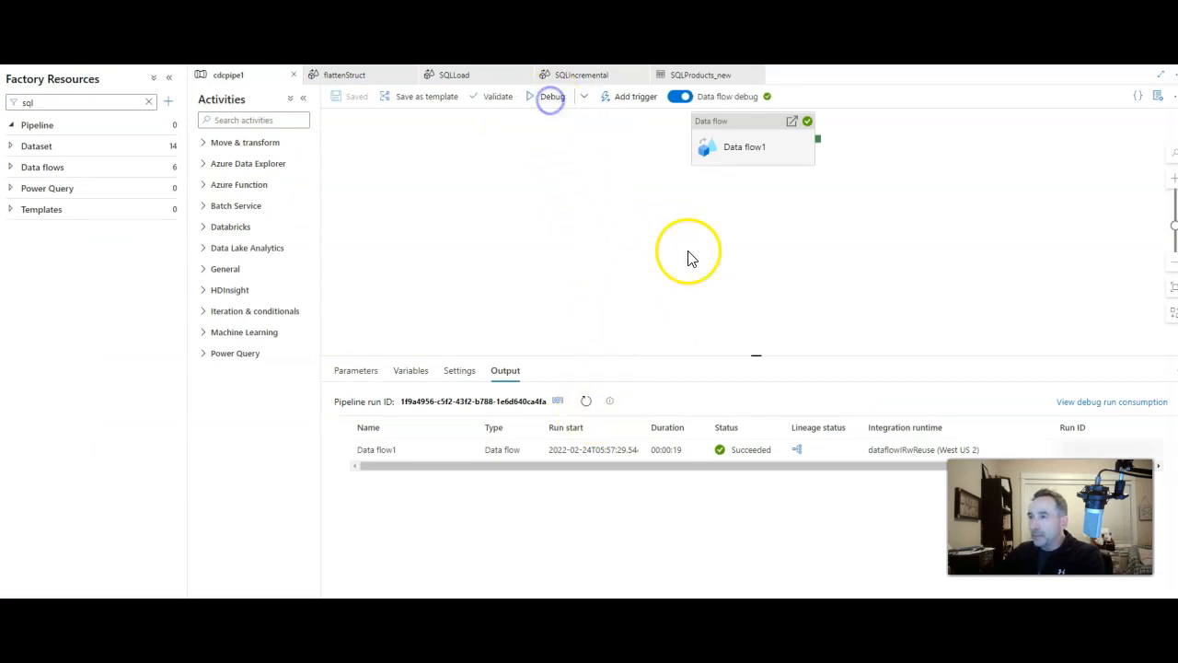
Open the Data flow1 debug run details from the Output list
{"action": "left_click", "coordinate": [553, 96]}
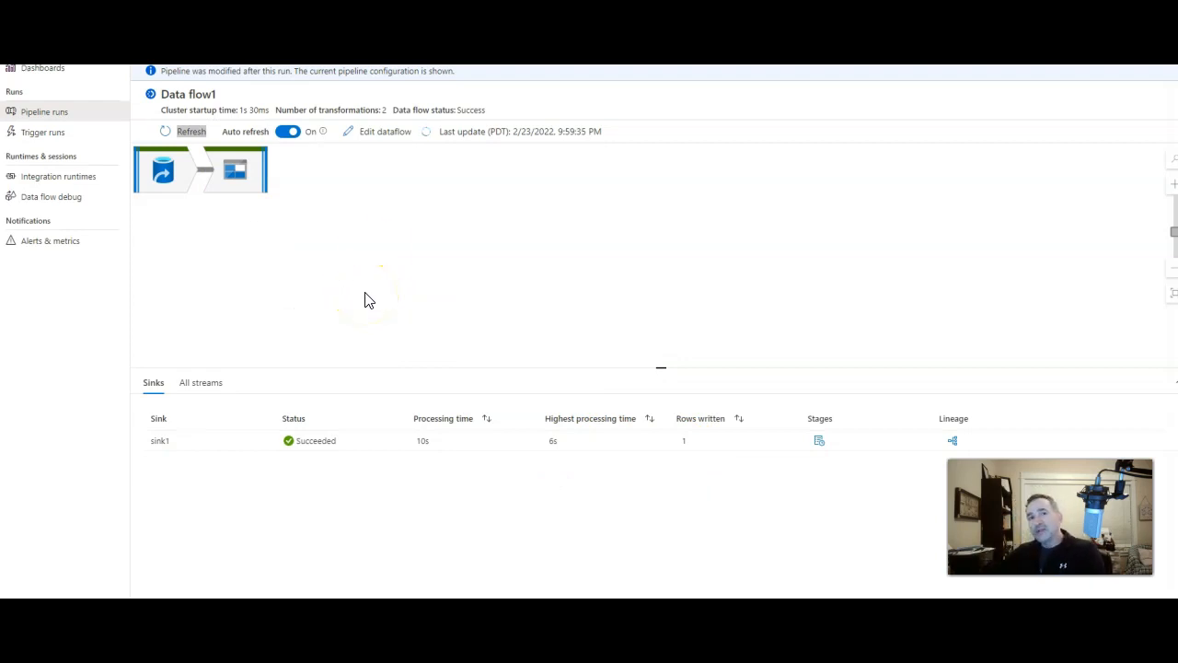
{"action": "mouse_move", "coordinate": [378, 260]}
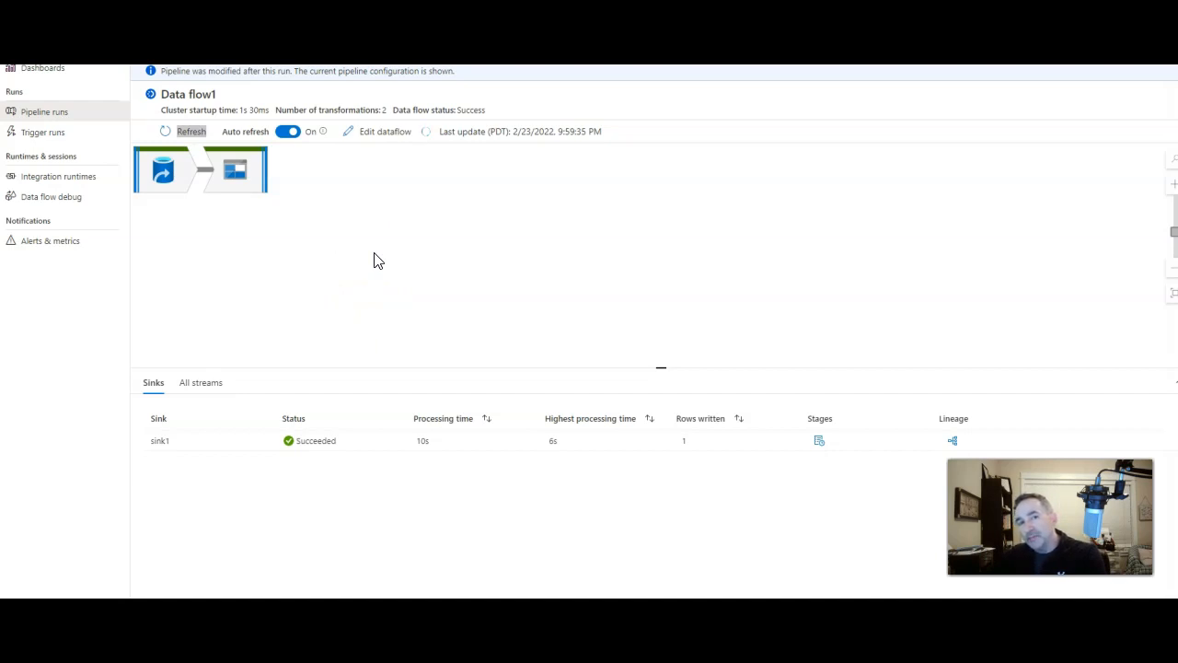
{"action": "mouse_move", "coordinate": [234, 368]}
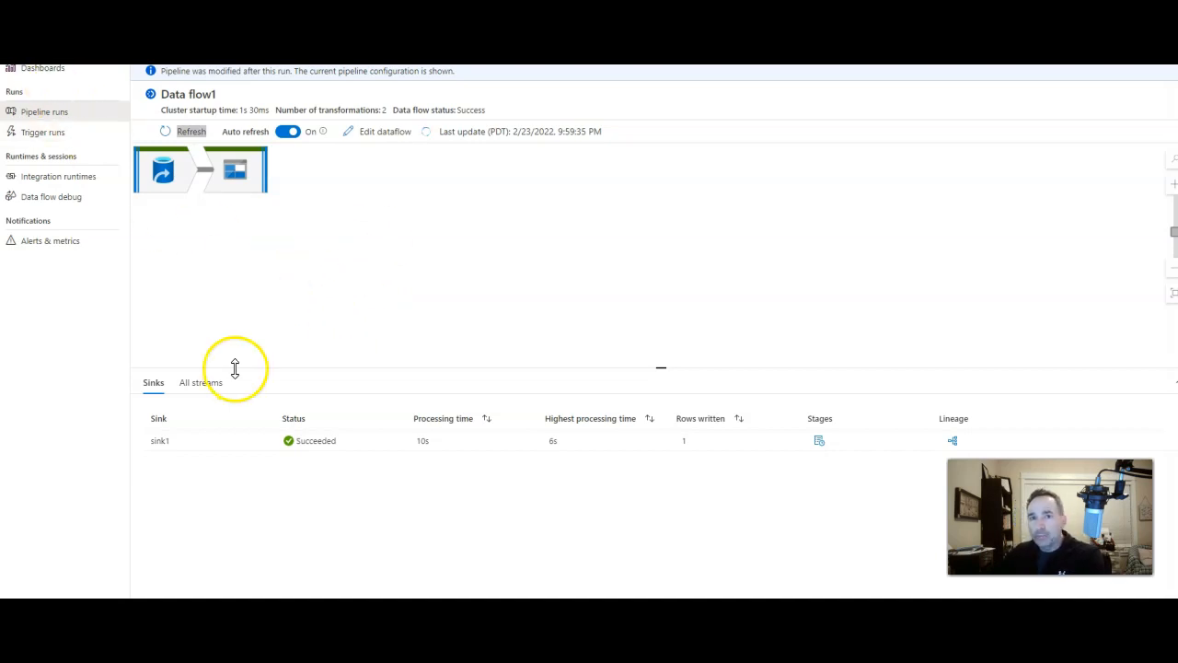